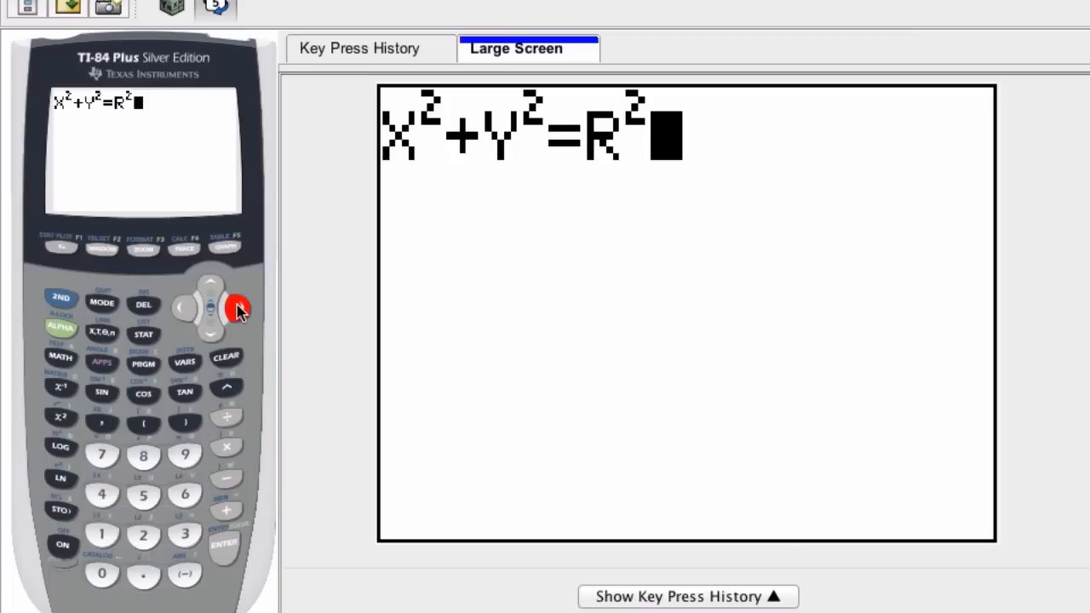
mouse_move(358, 286)
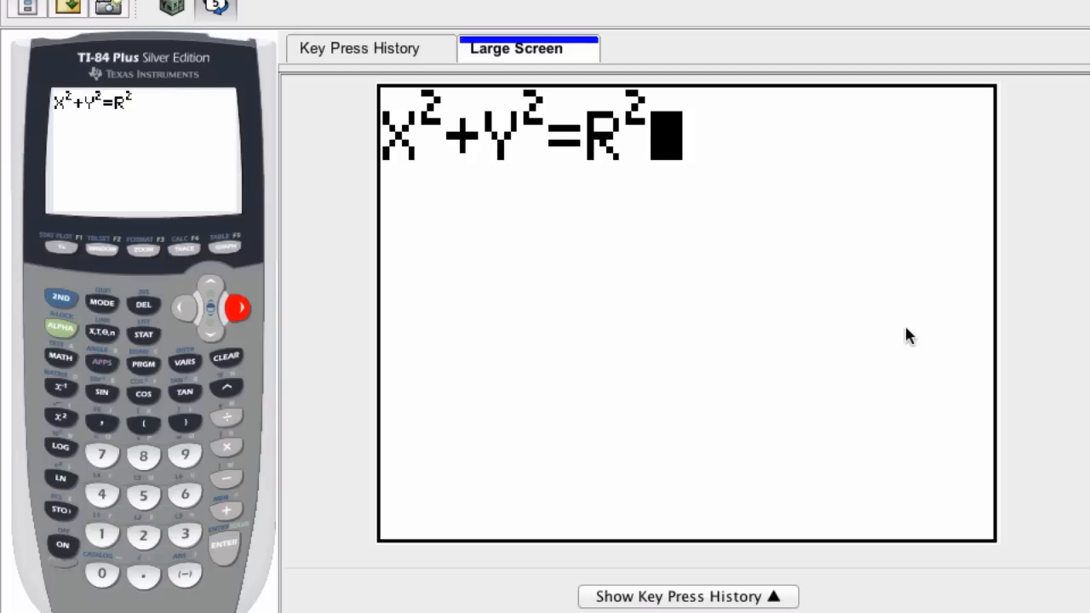
mouse_move(507, 138)
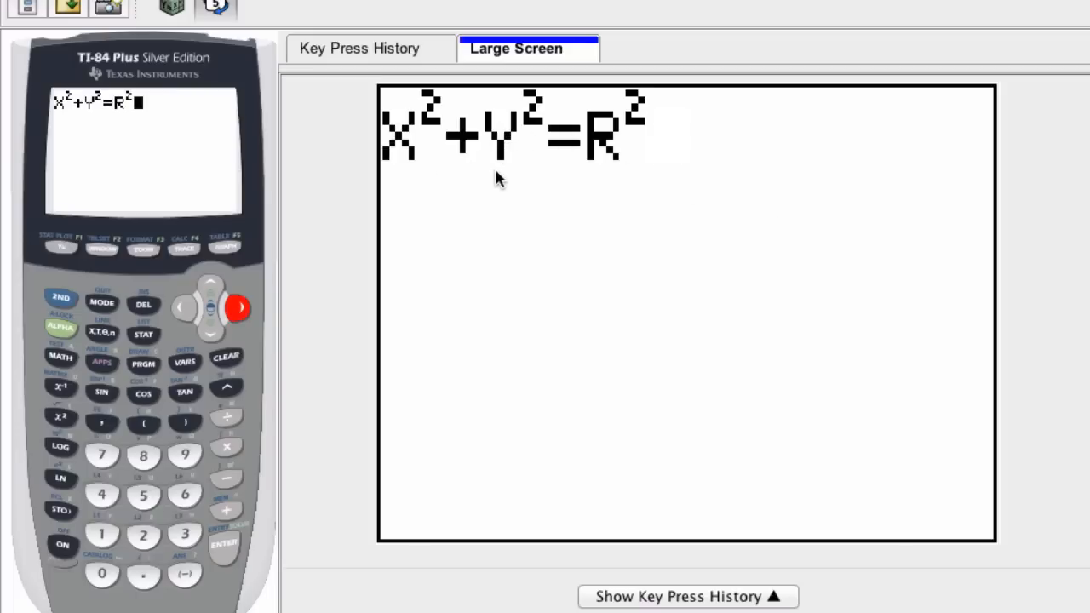
mouse_move(622, 161)
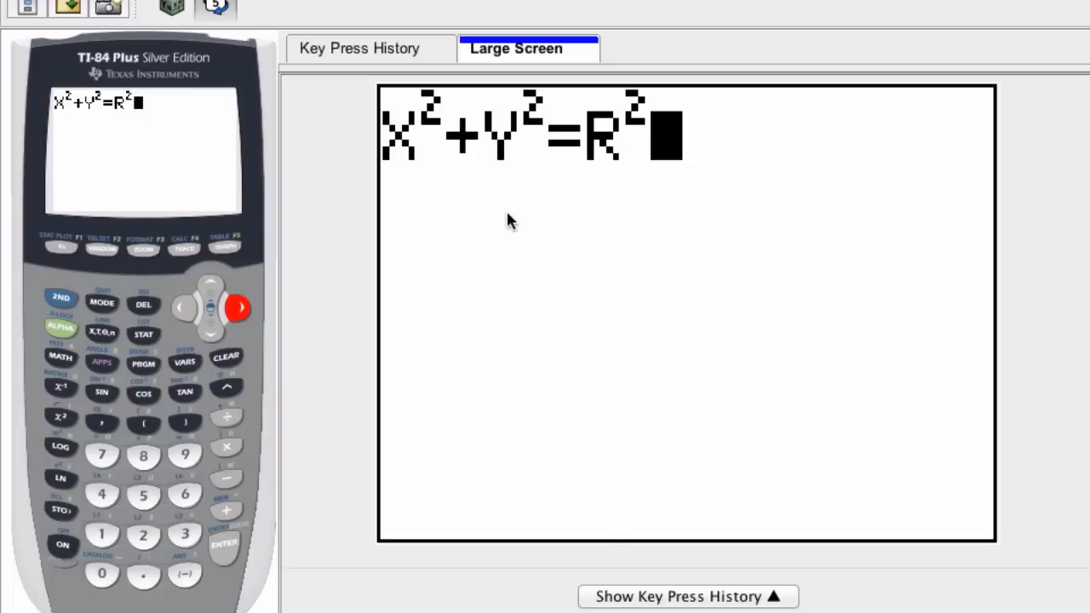
mouse_move(530, 213)
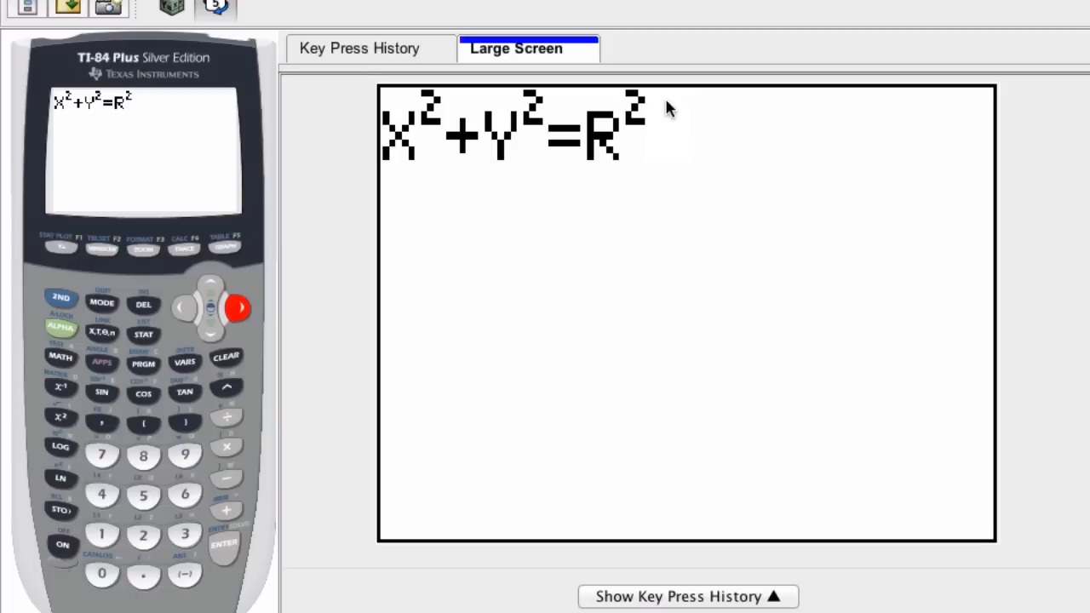
mouse_move(656, 118)
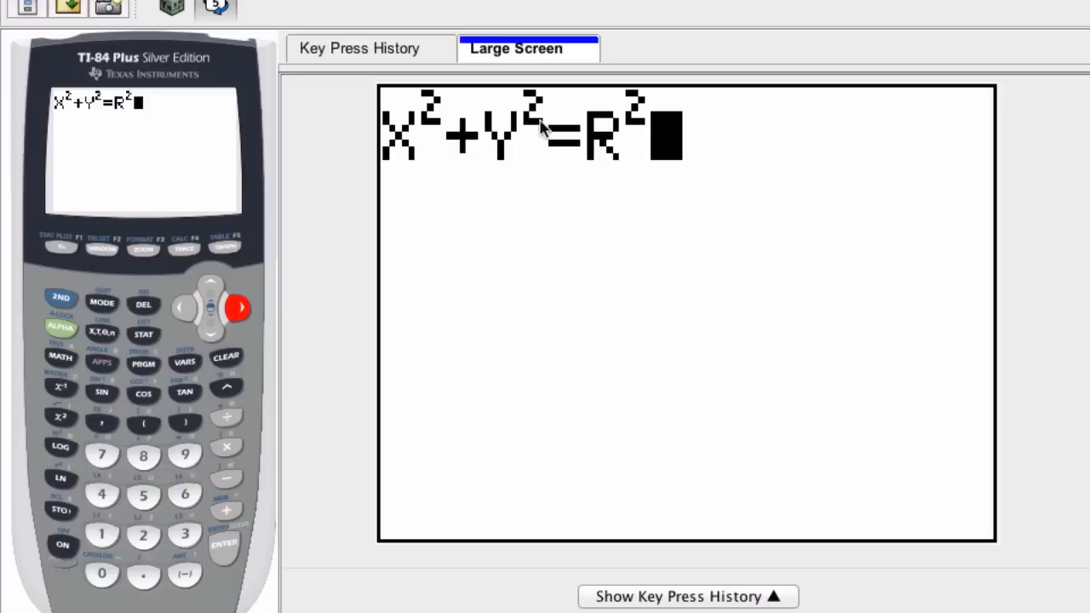
Step: Clear the old circle equation from the home screen and enter y²=r²−x²
left_click(60, 247)
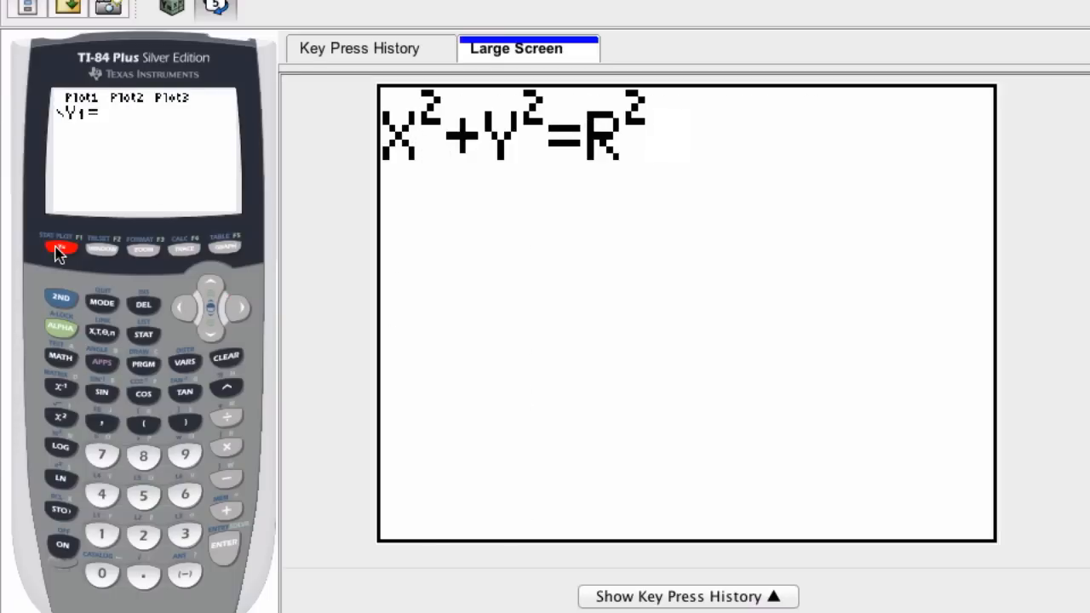
left_click(60, 247)
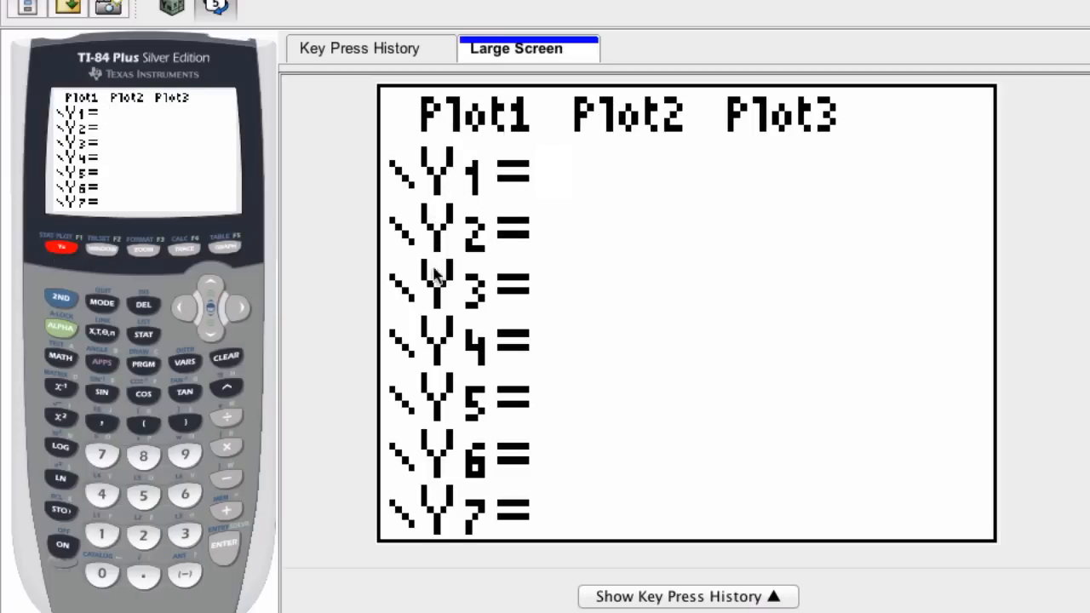
left_click(61, 297)
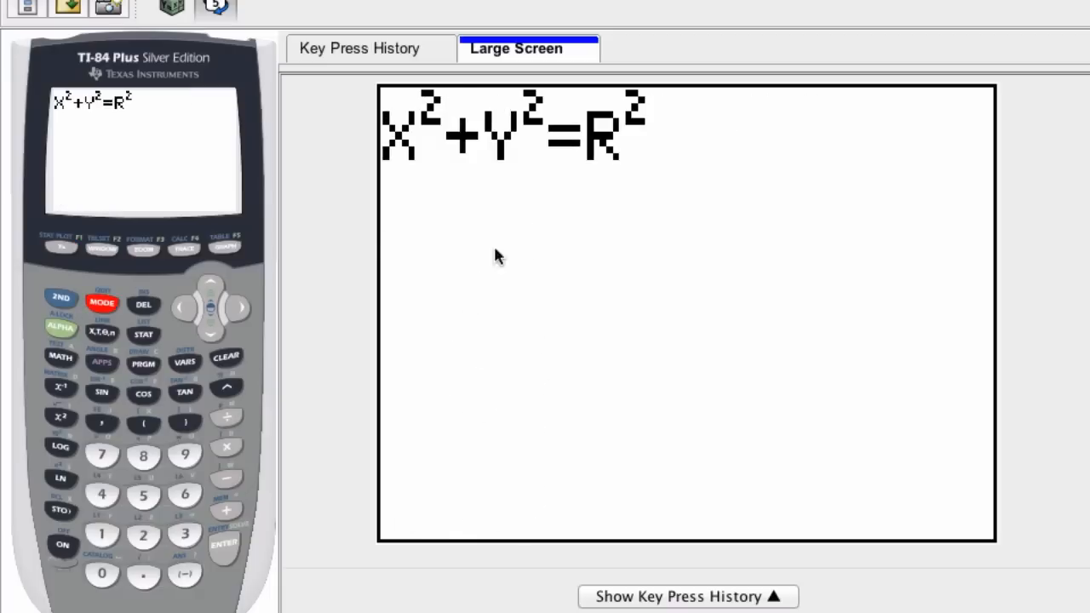
mouse_move(481, 149)
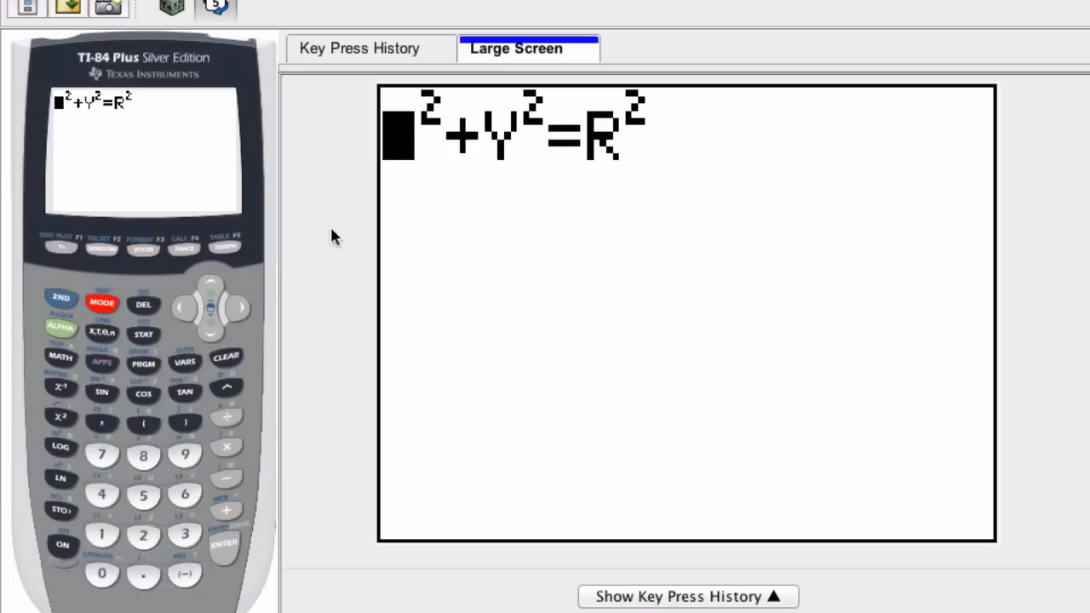
mouse_move(396, 168)
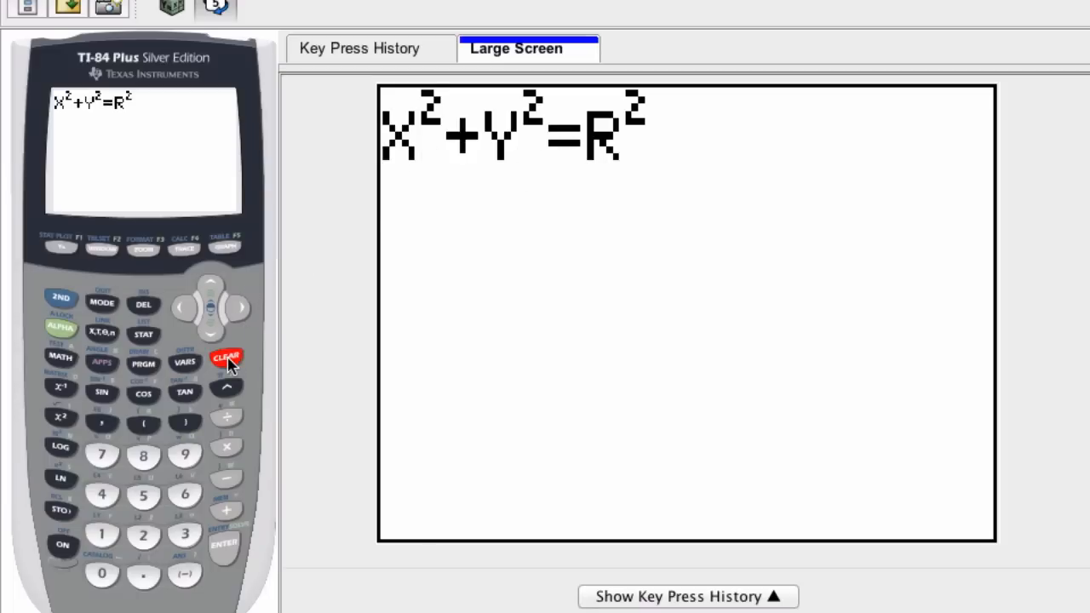
left_click(226, 356)
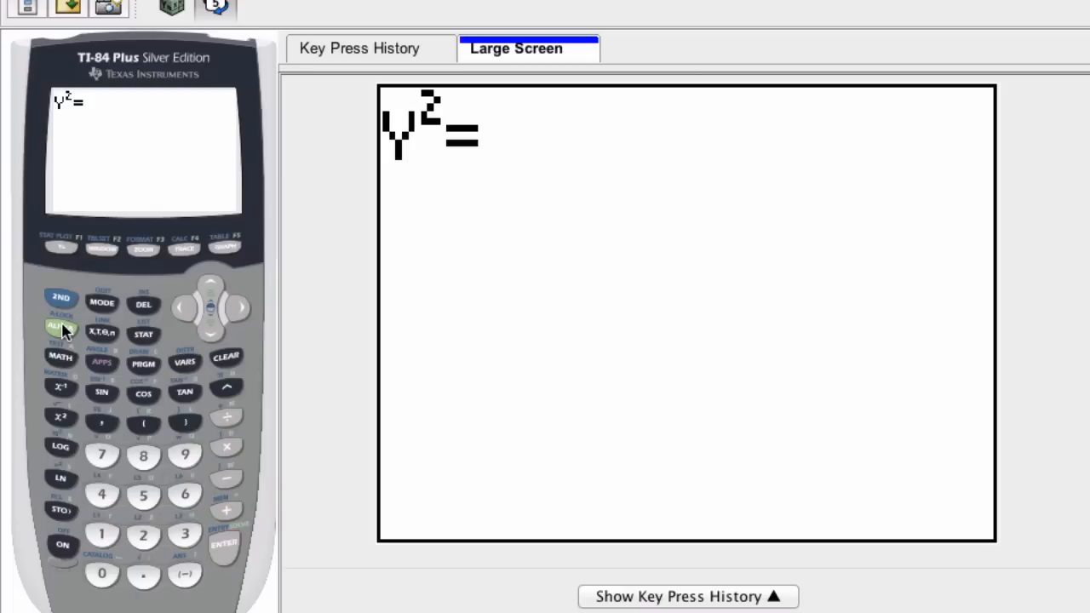
left_click(60, 331)
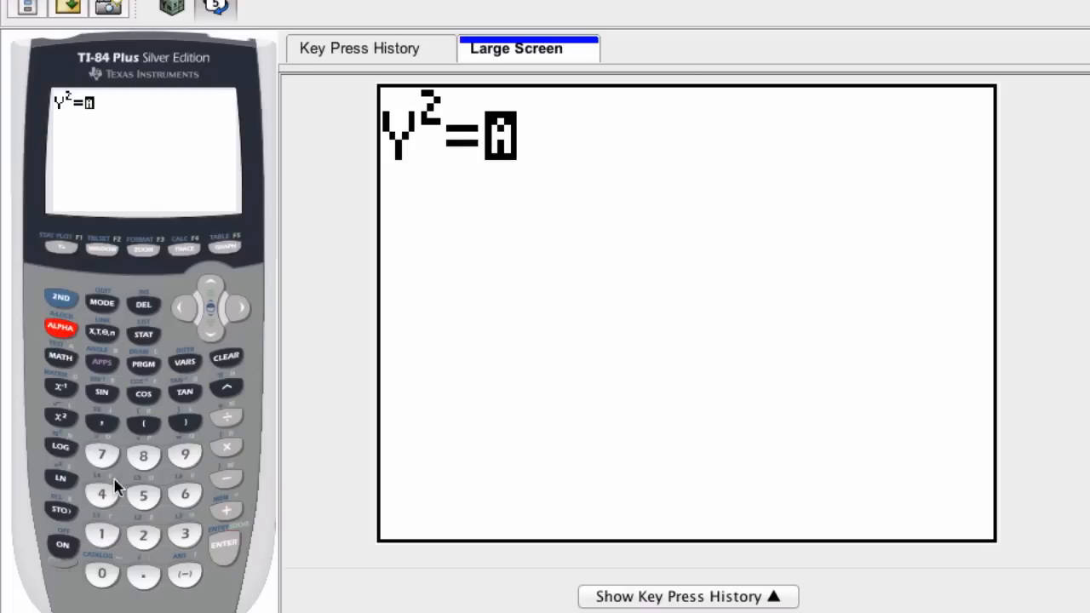
mouse_move(236, 464)
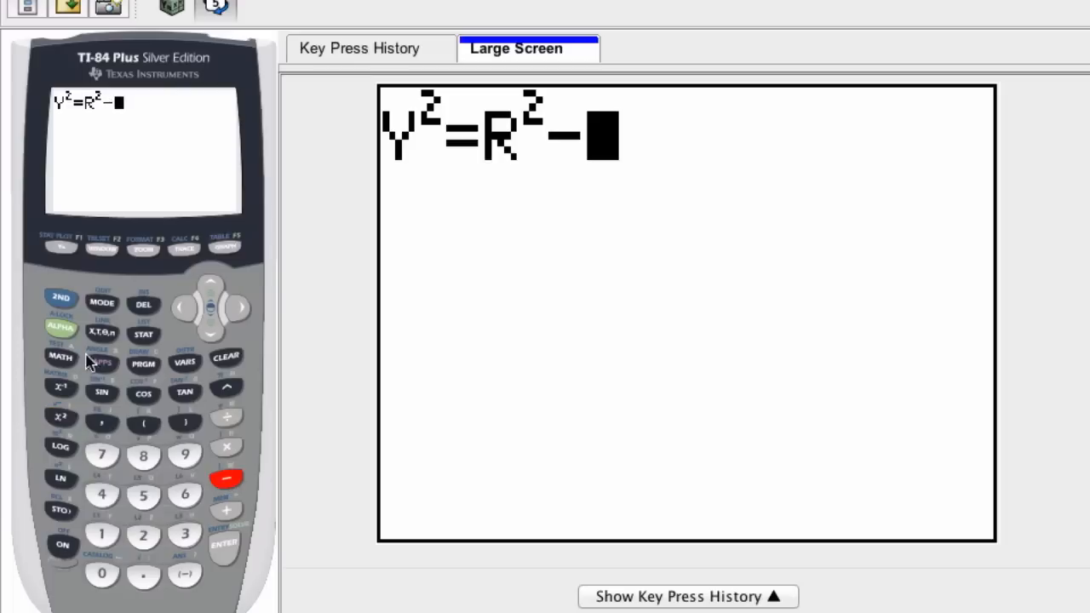
left_click(60, 417)
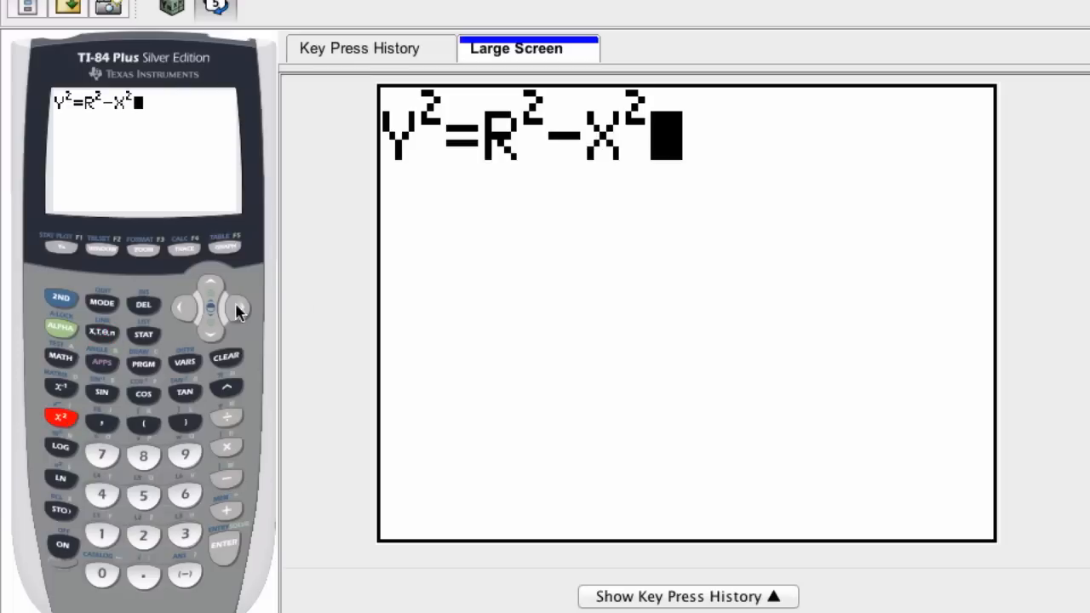
mouse_move(501, 346)
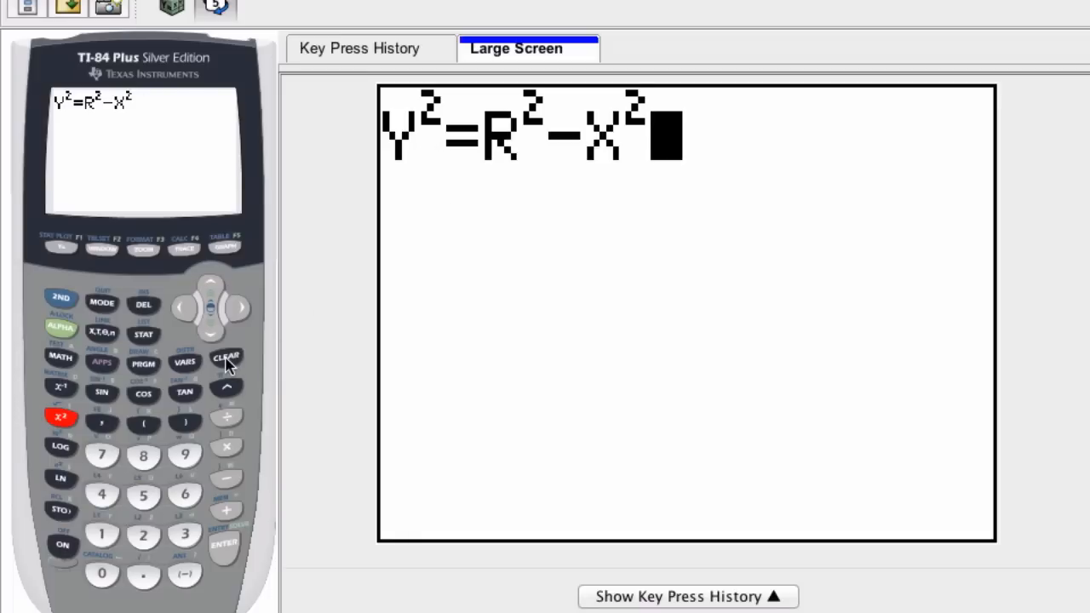
Step: Replace y²=r²−x² on the home screen with y=√(r²−x²)
left_click(226, 357)
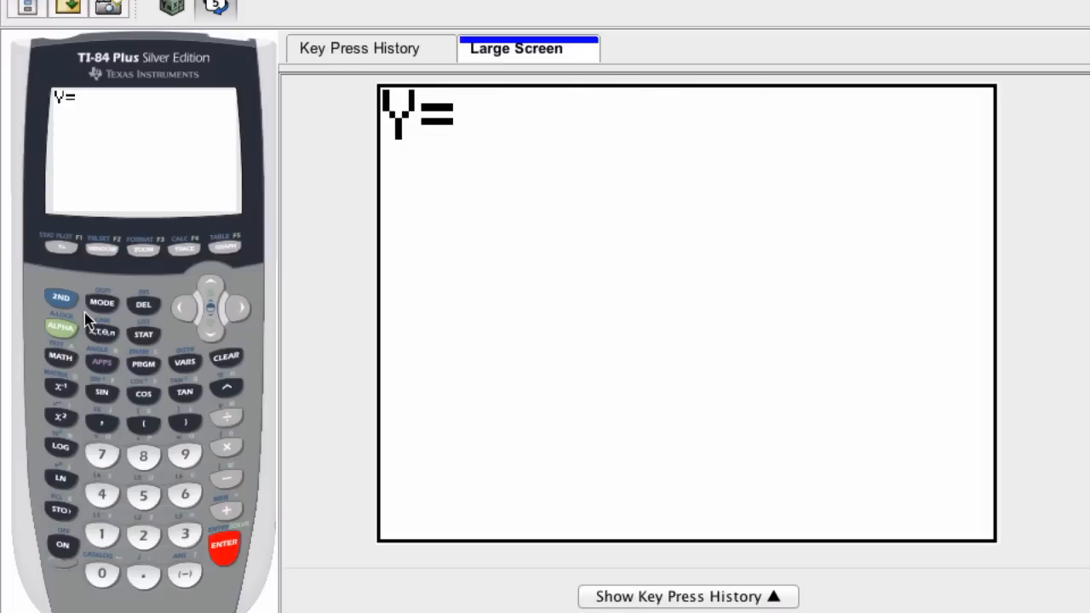
left_click(60, 297)
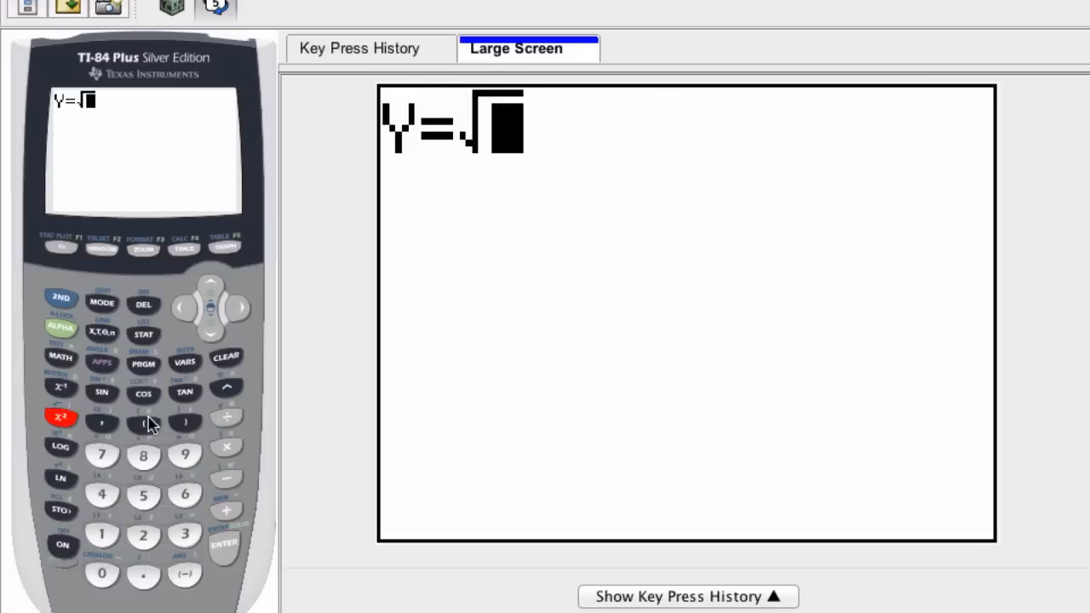
left_click(60, 328)
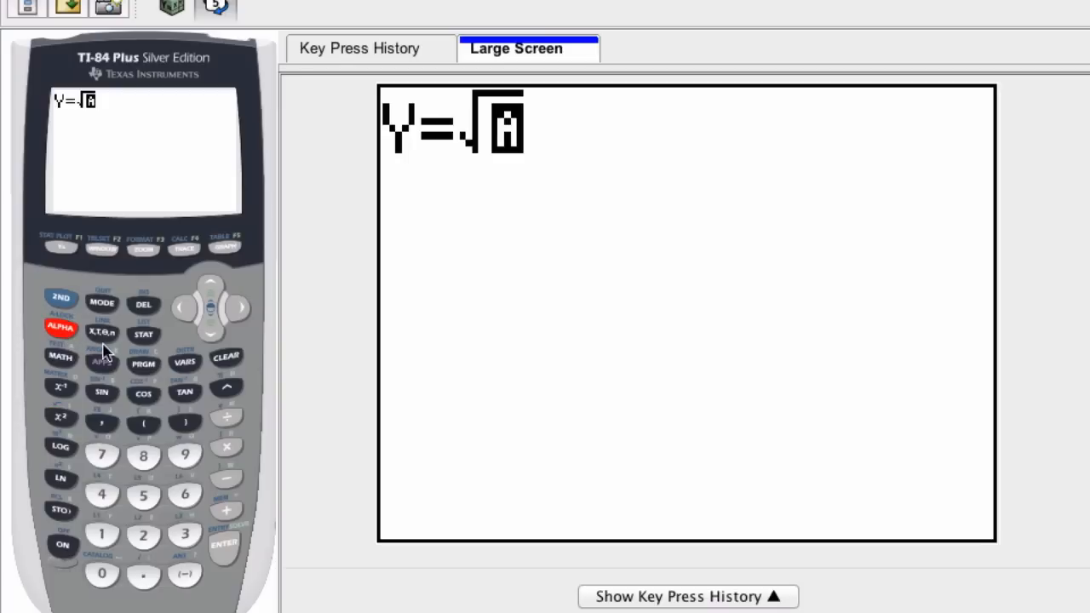
mouse_move(170, 485)
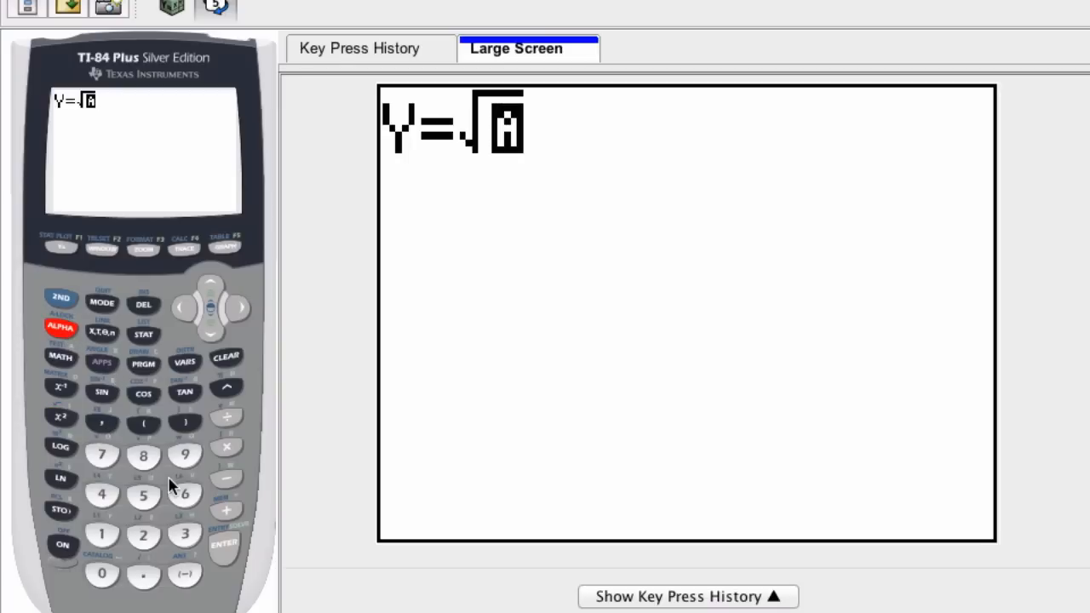
left_click(60, 417)
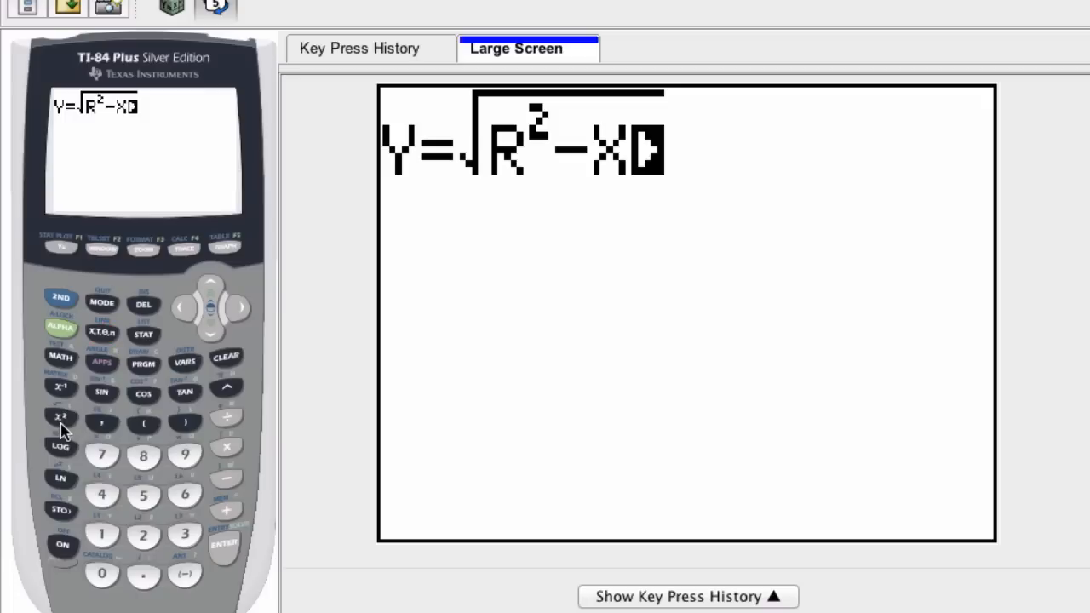
left_click(60, 416)
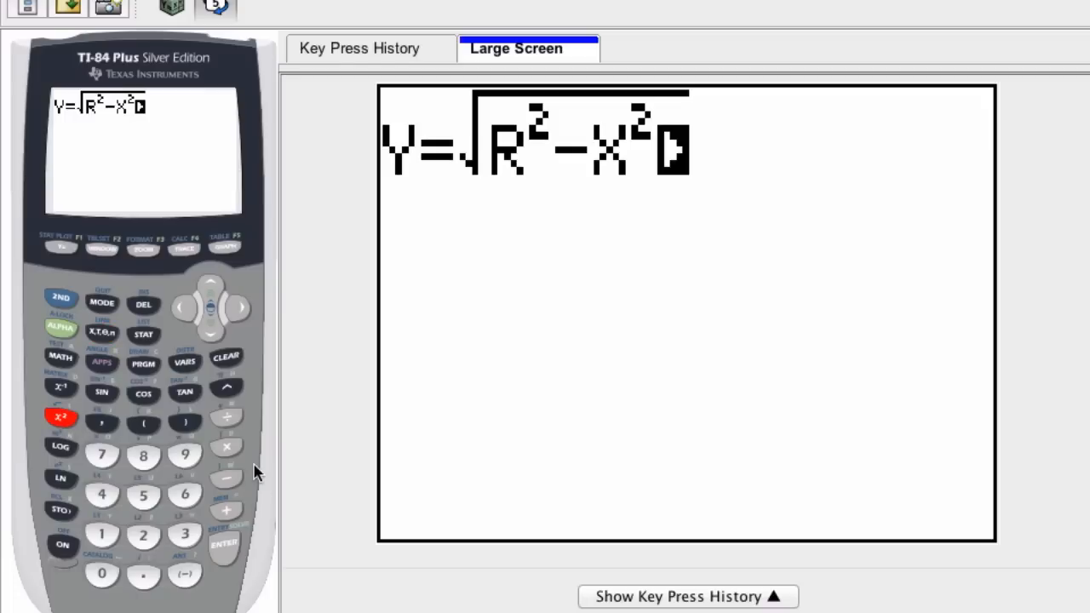
mouse_move(377, 477)
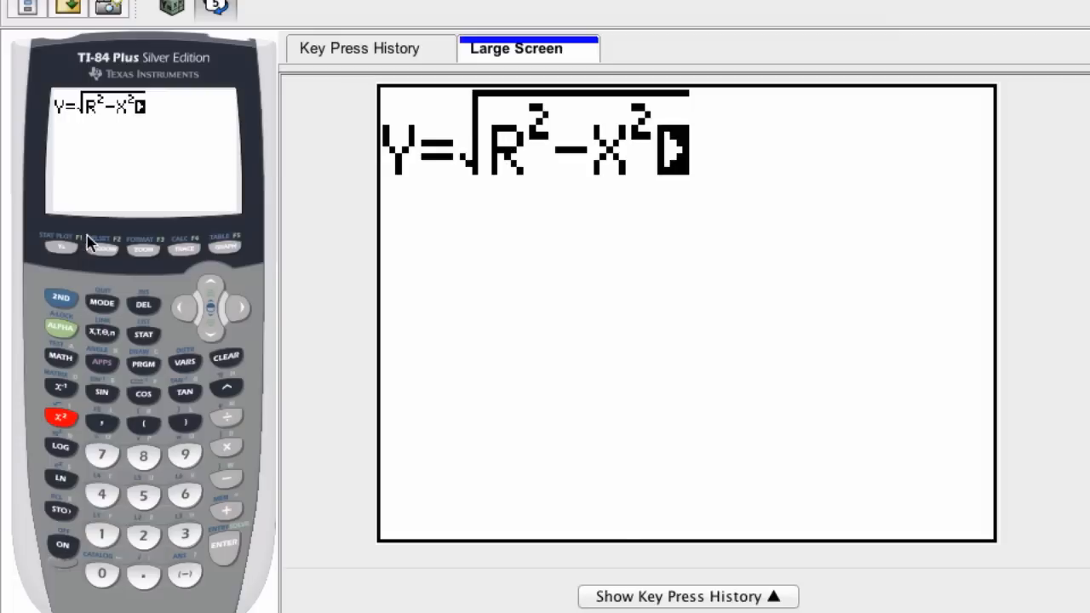
Step: Enter Y1=√(100−X²) in the Y= editor, the upper half of a radius-10 circle
left_click(62, 246)
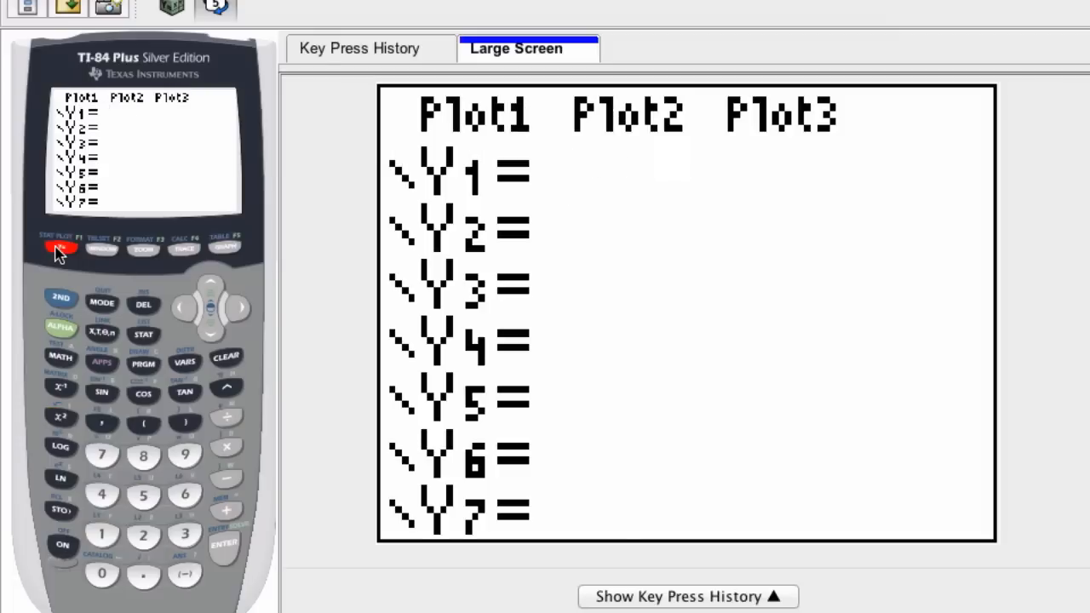
mouse_move(143, 258)
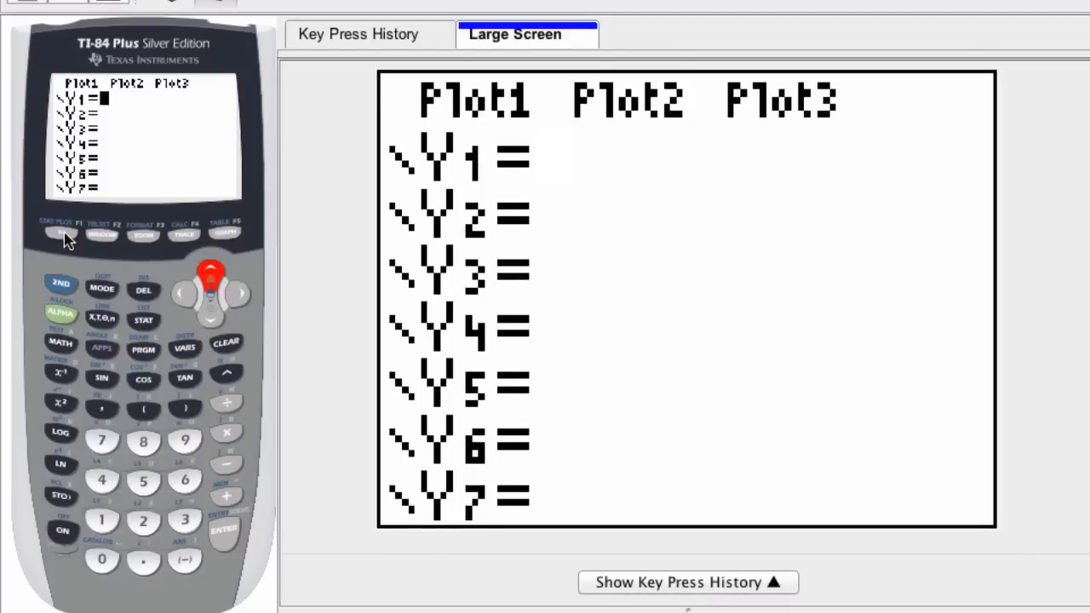
left_click(61, 234)
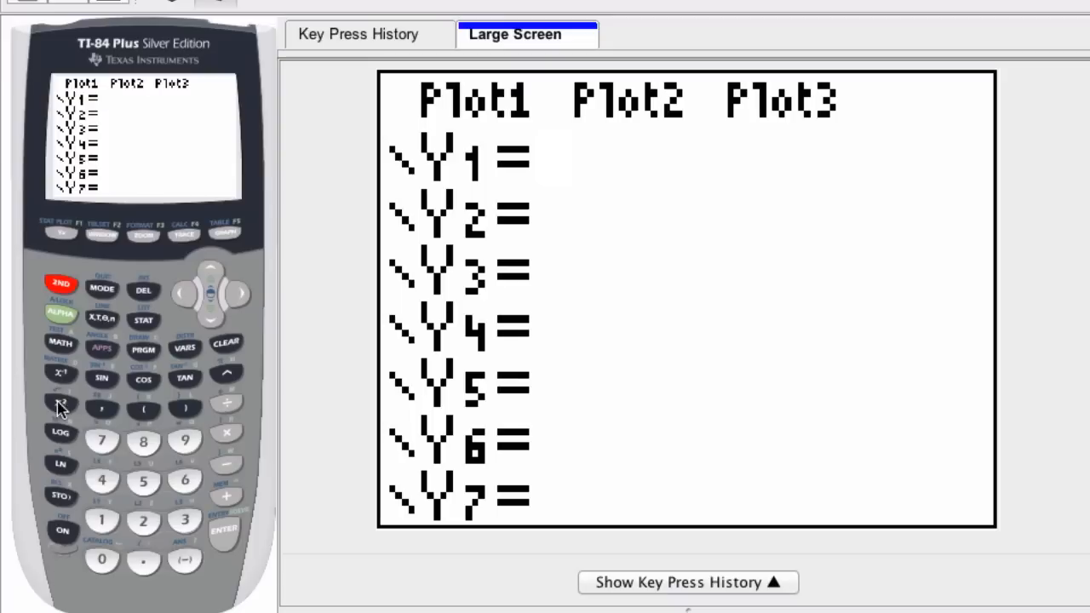
left_click(60, 402)
type("√100-")
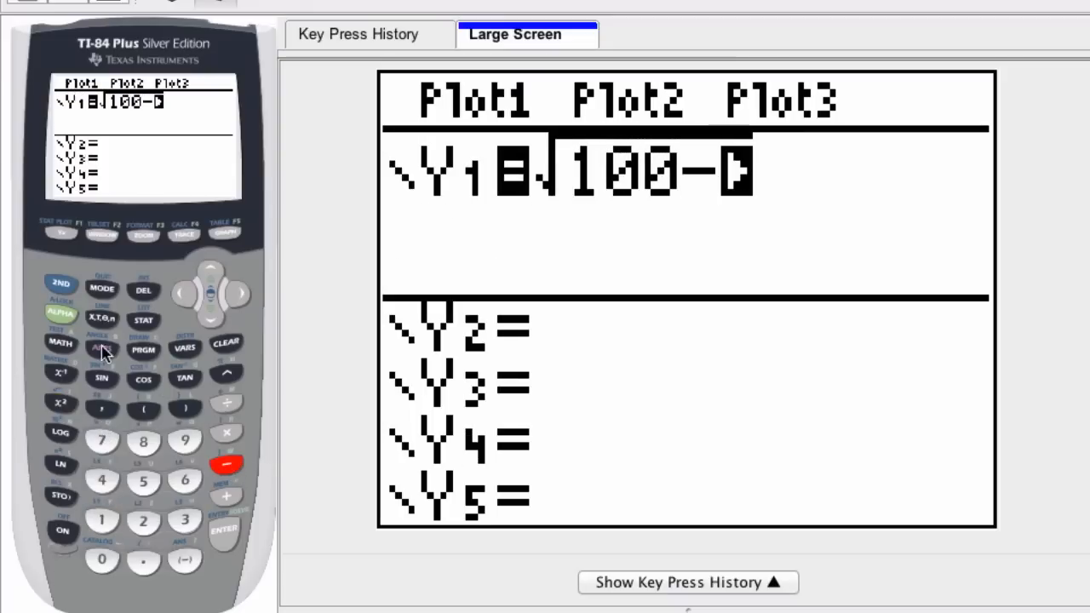
left_click(60, 402)
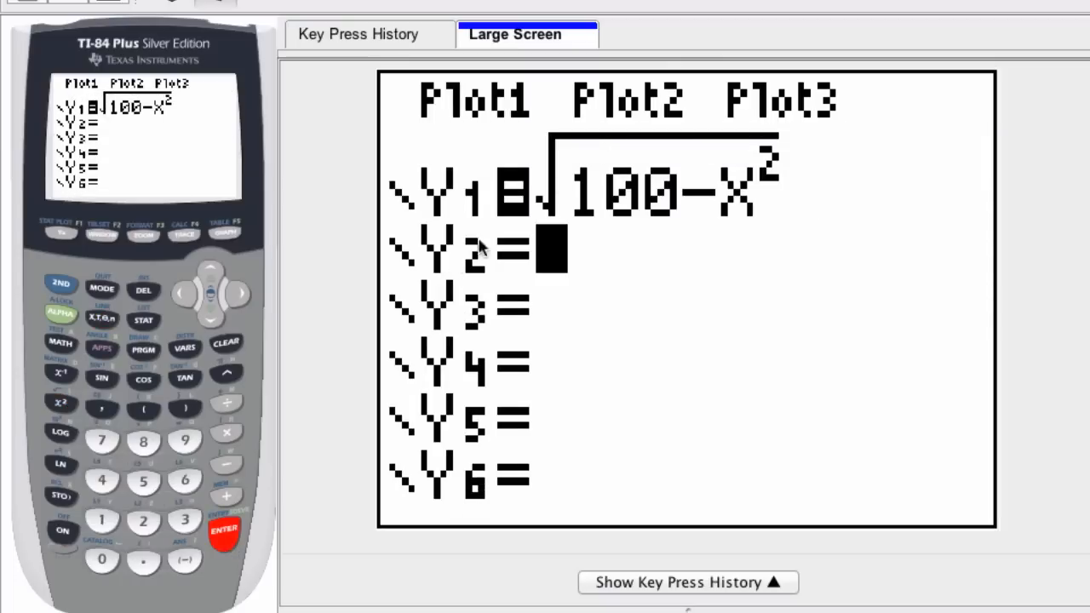
key("up")
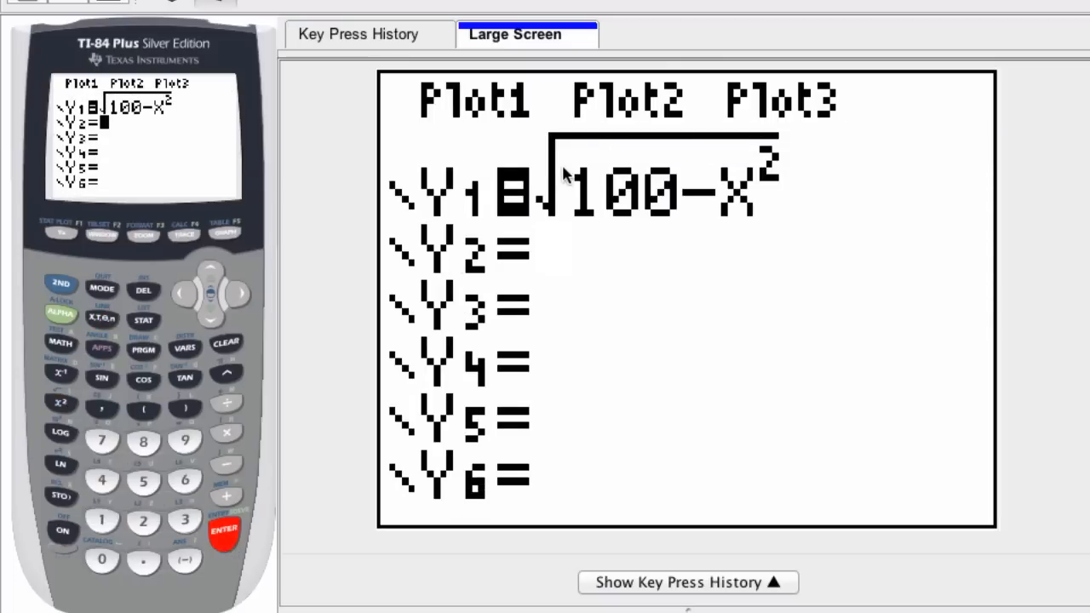
mouse_move(413, 268)
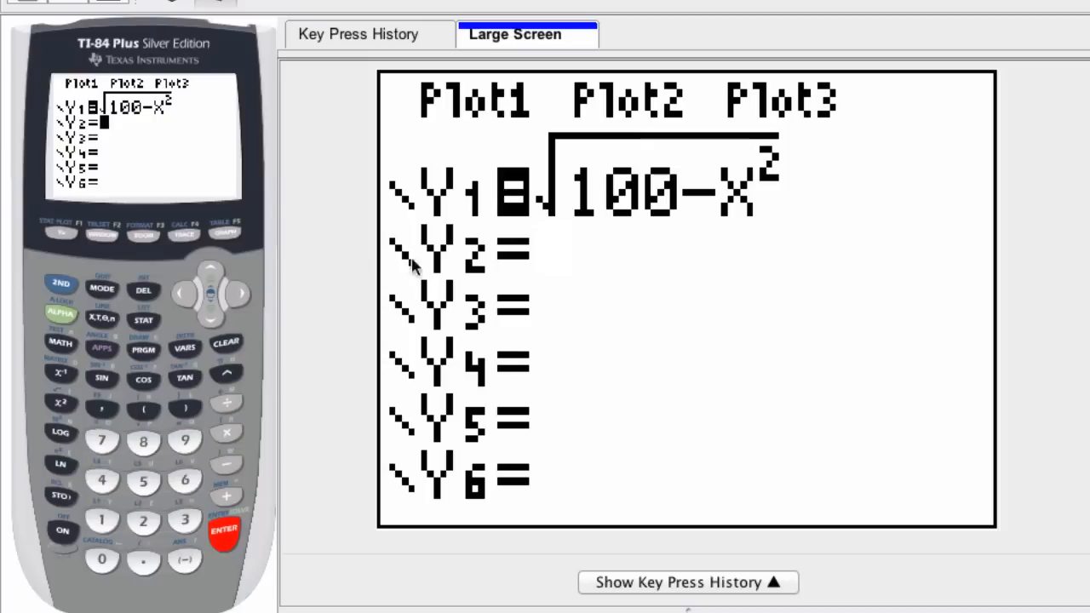
Step: Set Y2 to −Y1, inserting Y1 from the Y-VARS function variables
left_click(185, 560)
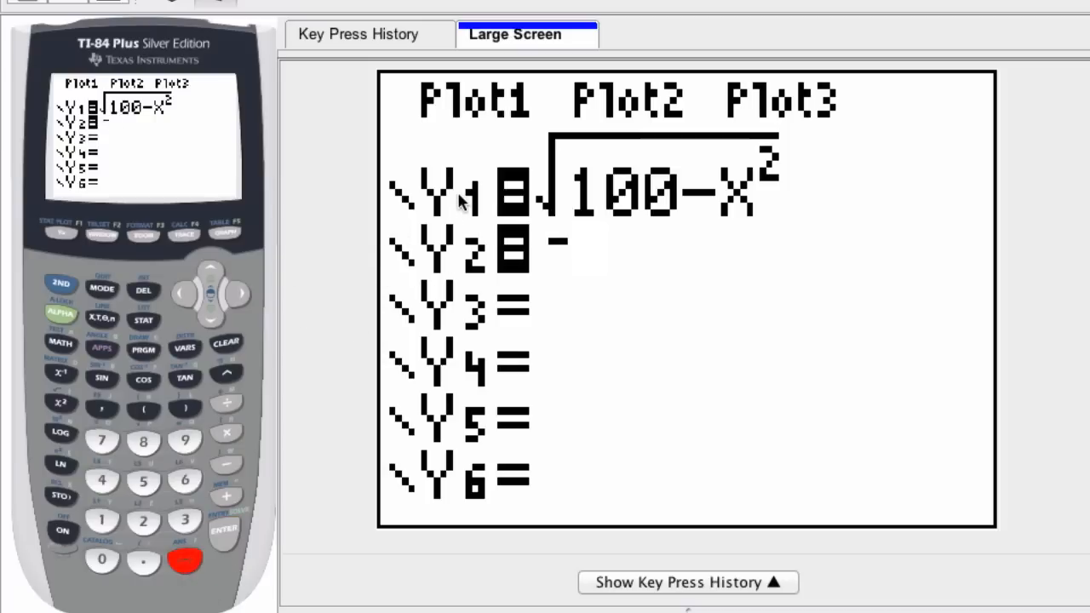
mouse_move(276, 341)
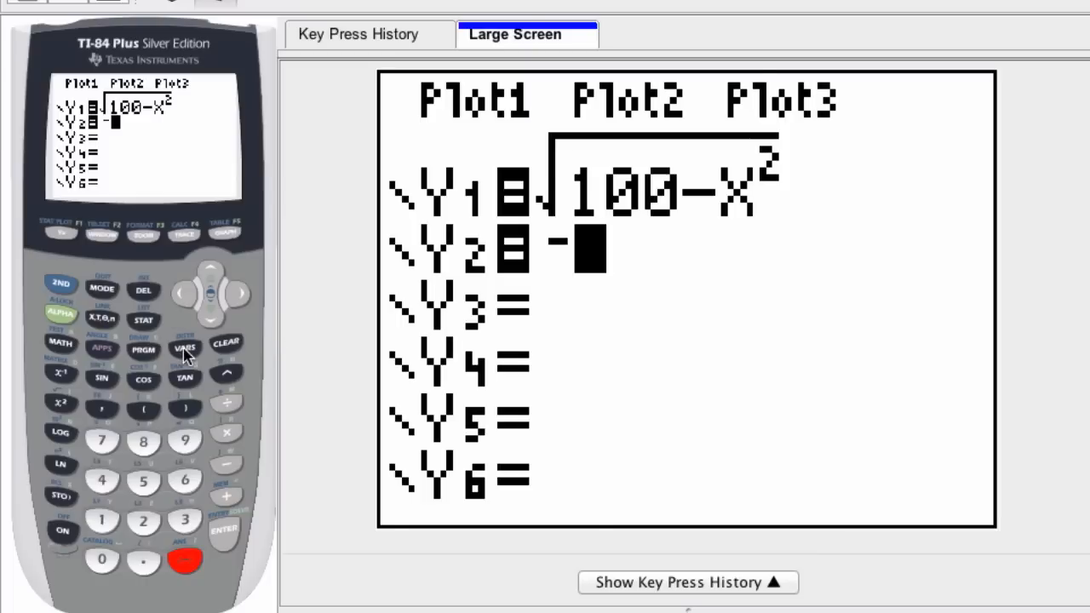
left_click(184, 347)
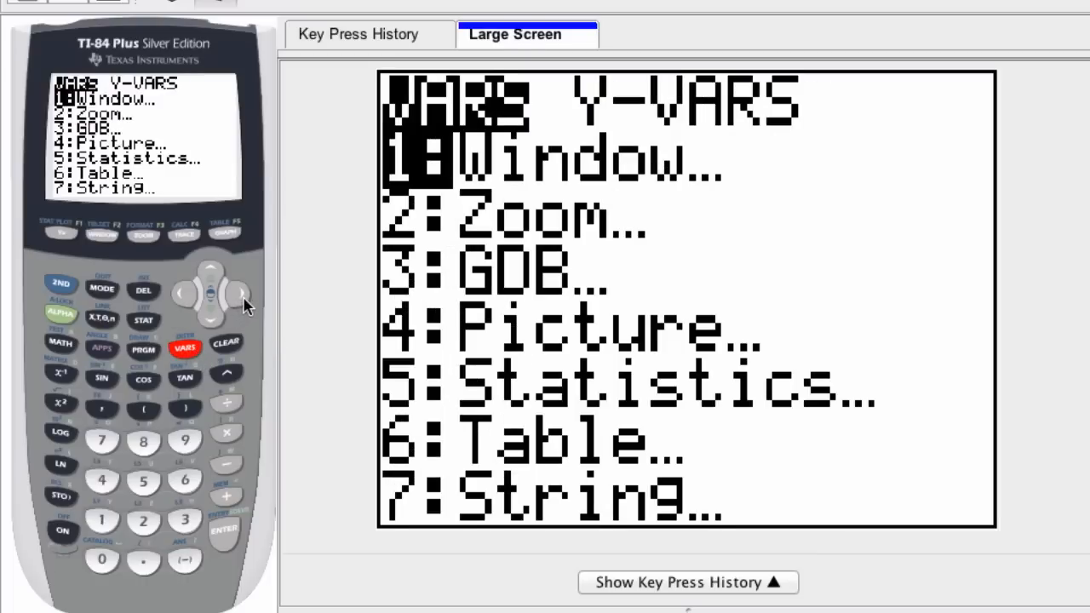
left_click(240, 294)
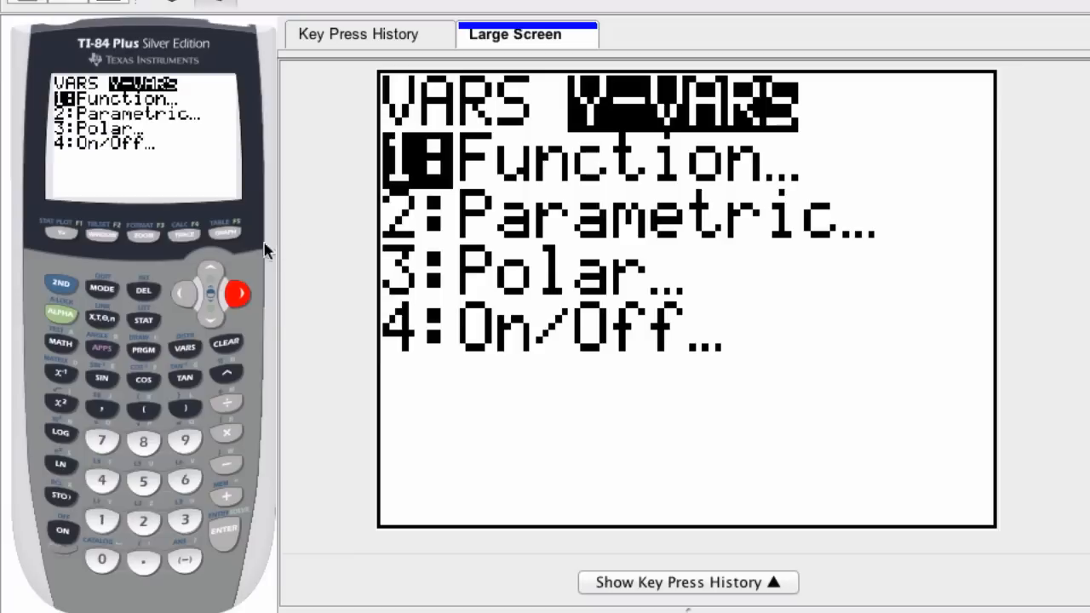
mouse_move(275, 398)
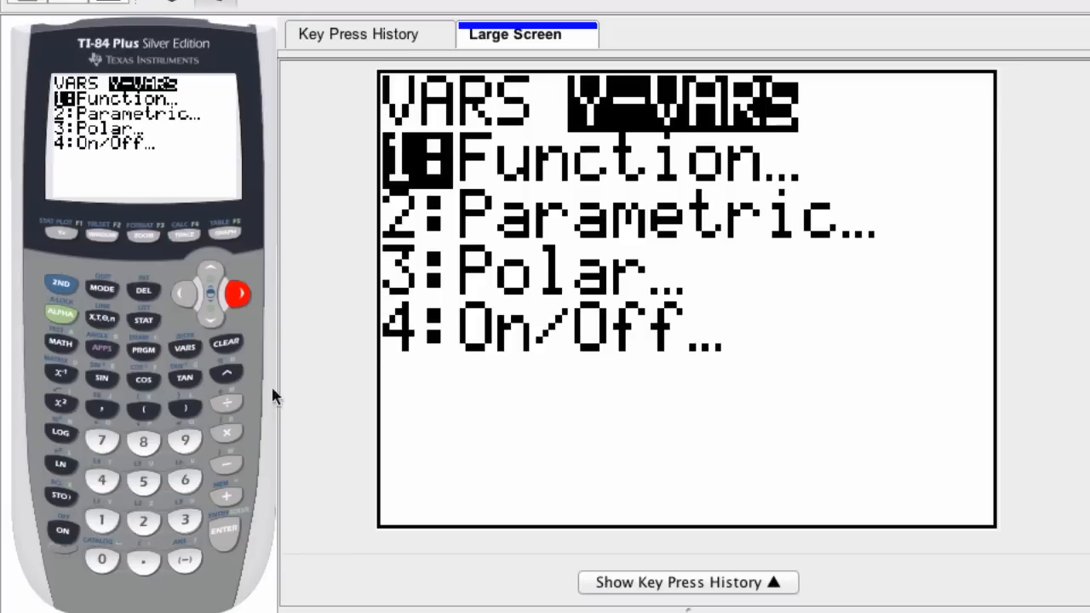
left_click(223, 529)
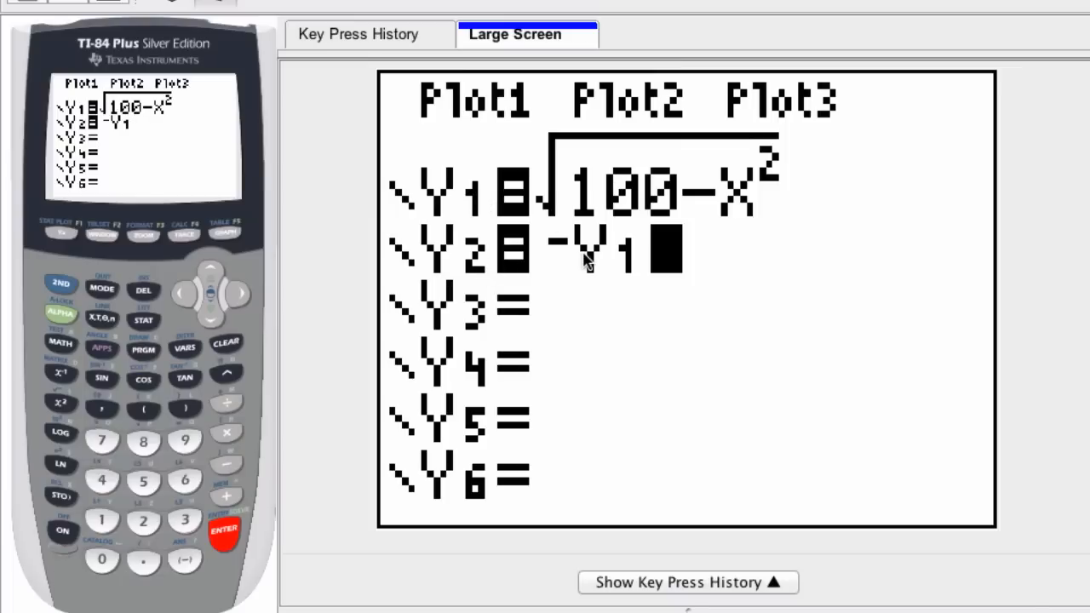
mouse_move(405, 271)
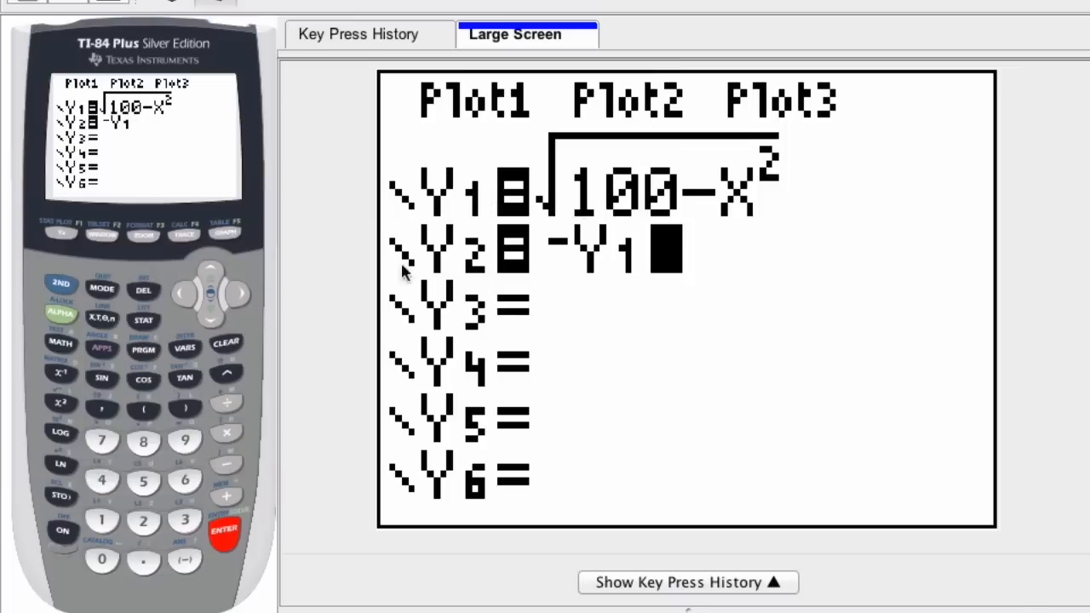
Step: Graph Y1 and Y2 to draw the radius-10 circle on the standard window
left_click(224, 232)
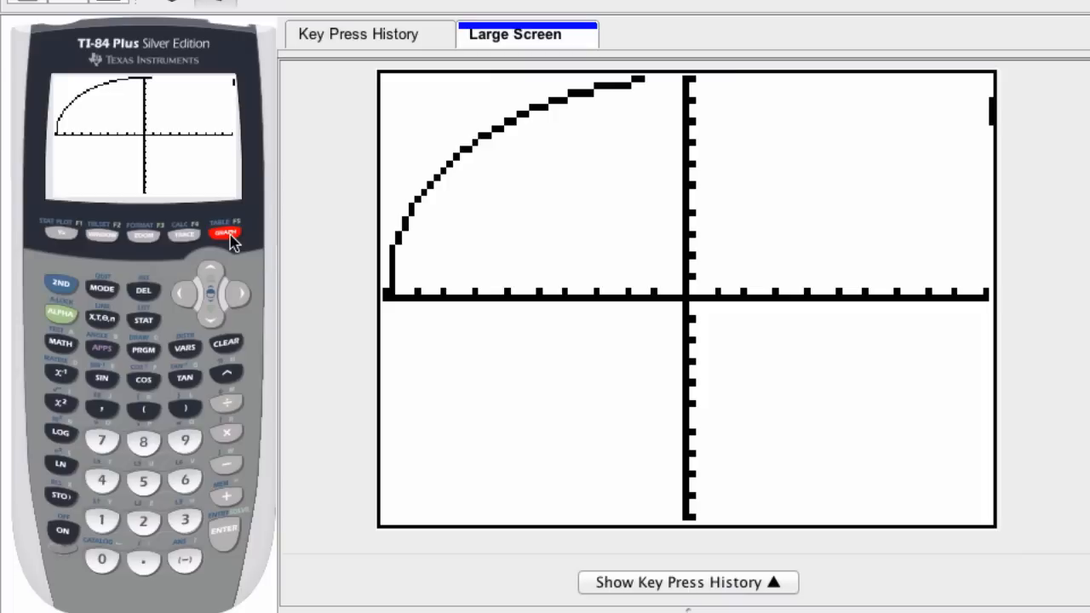
left_click(225, 233)
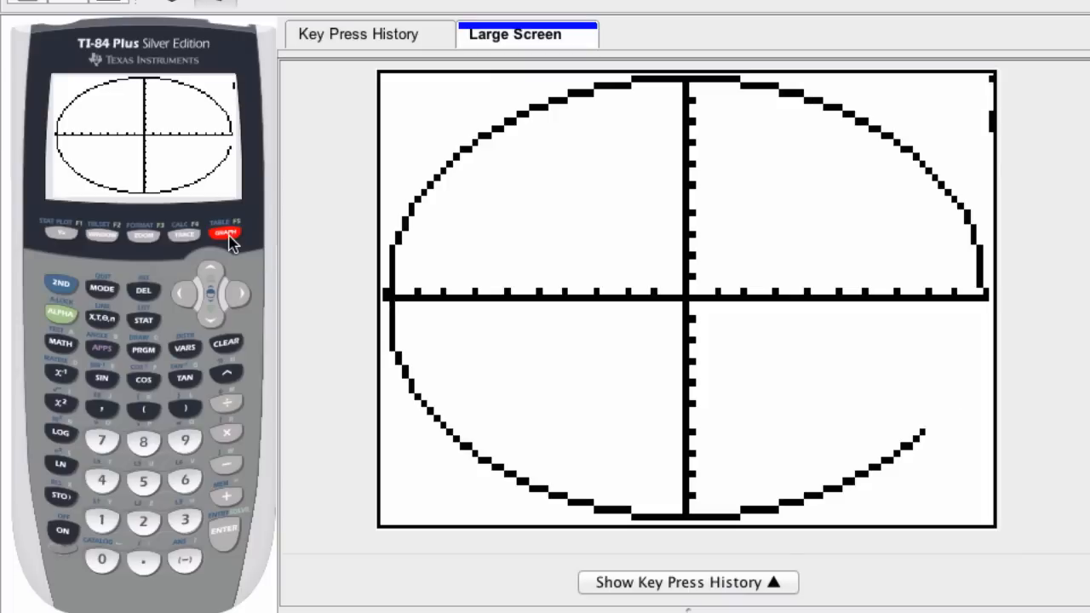
left_click(225, 233)
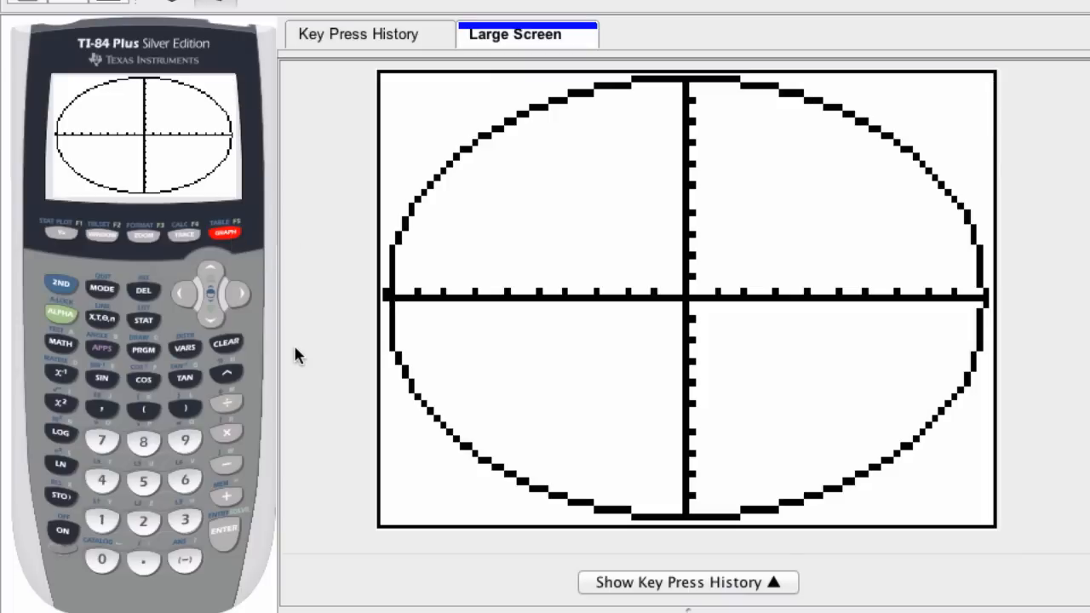